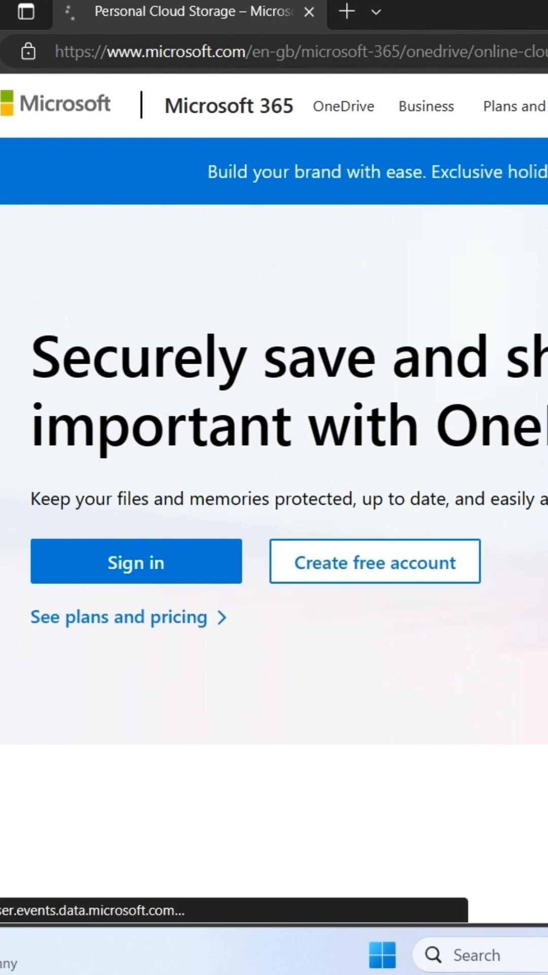
# Sign in to the OneDrive account and reach the My files page
pyautogui.click(136, 561)
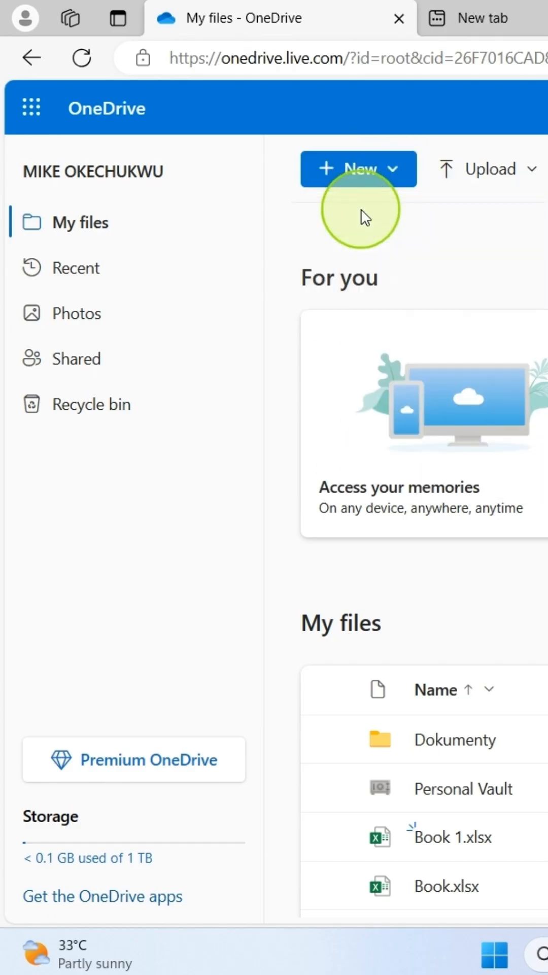
# Create a new folder named EDUCATION in My files
pyautogui.click(357, 169)
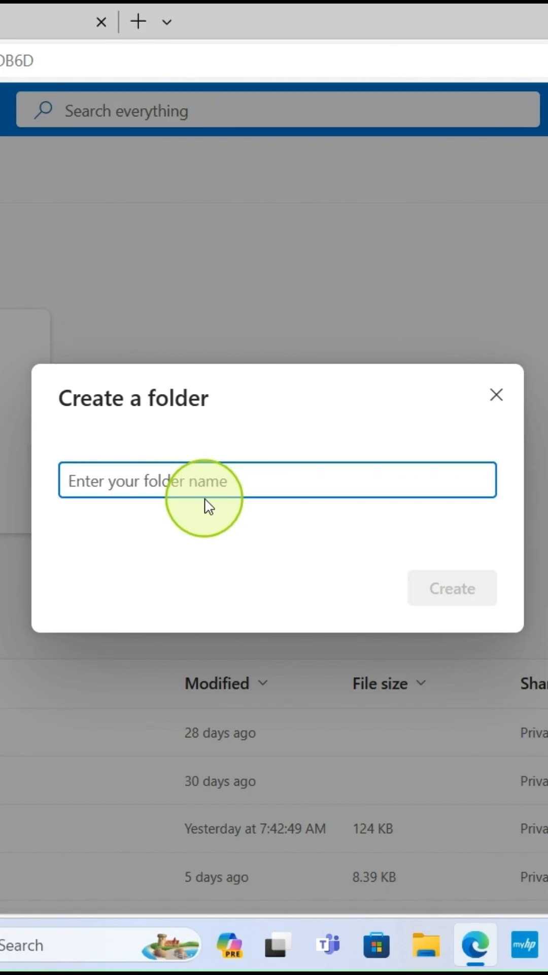
pyautogui.write('EDU')
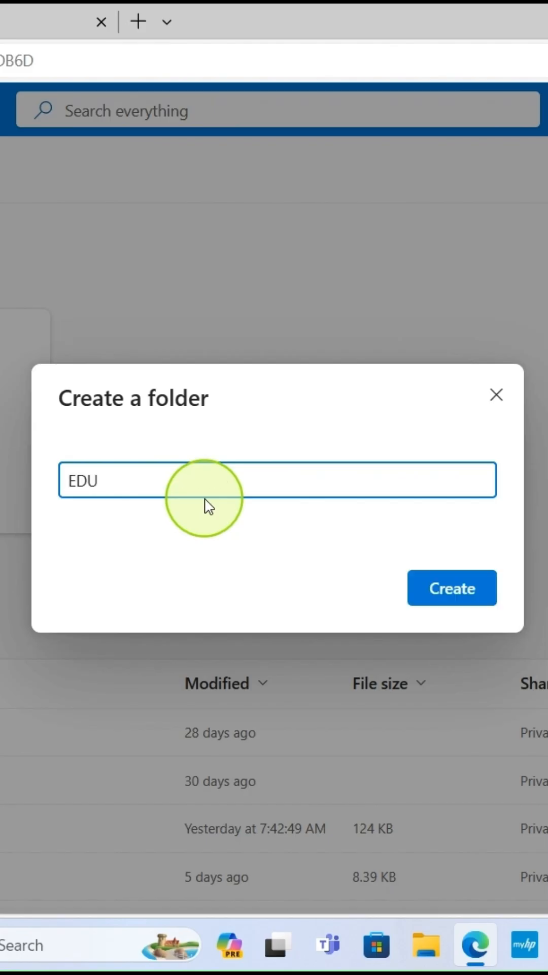
pyautogui.write('CATION')
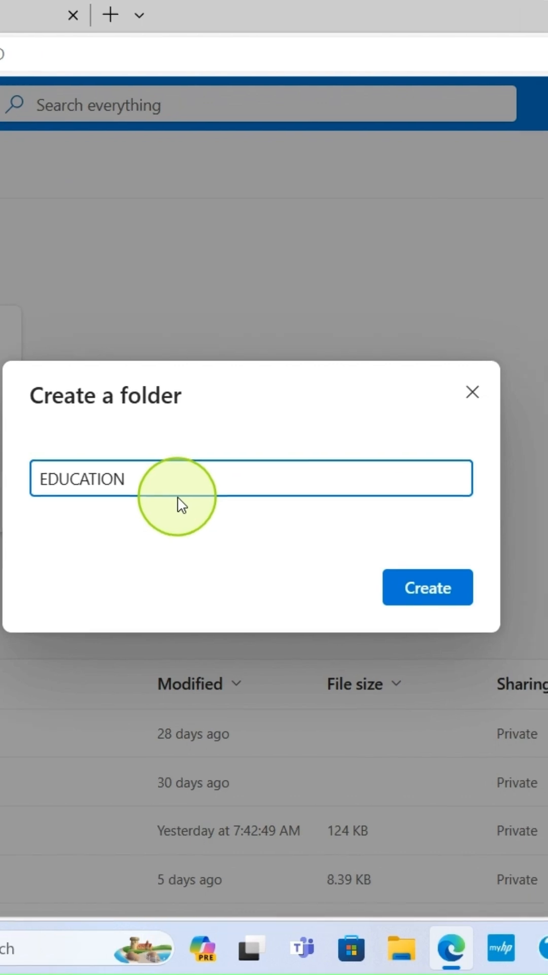
pyautogui.click(427, 587)
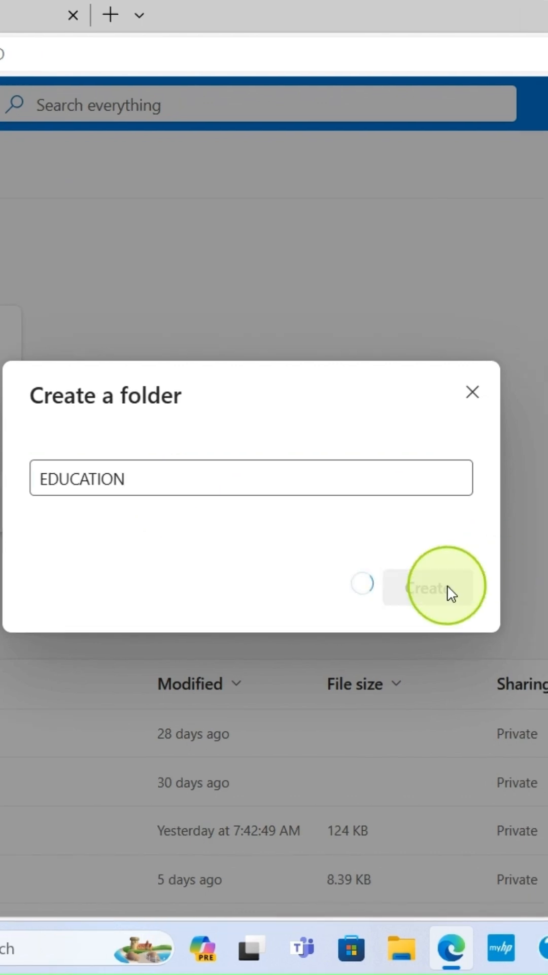
pyautogui.click(434, 586)
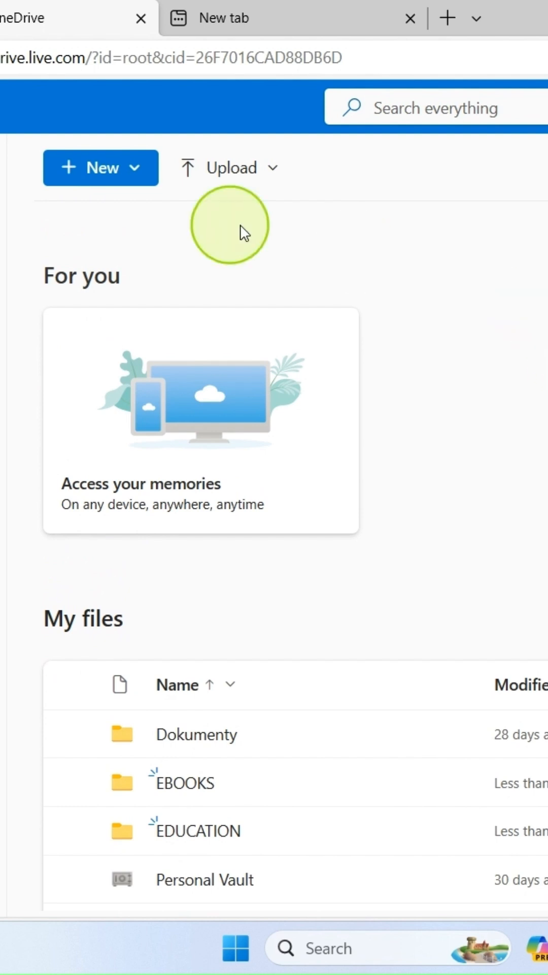
# Choose Upload > Folder to open the PC folder picker showing Pictures
pyautogui.click(228, 168)
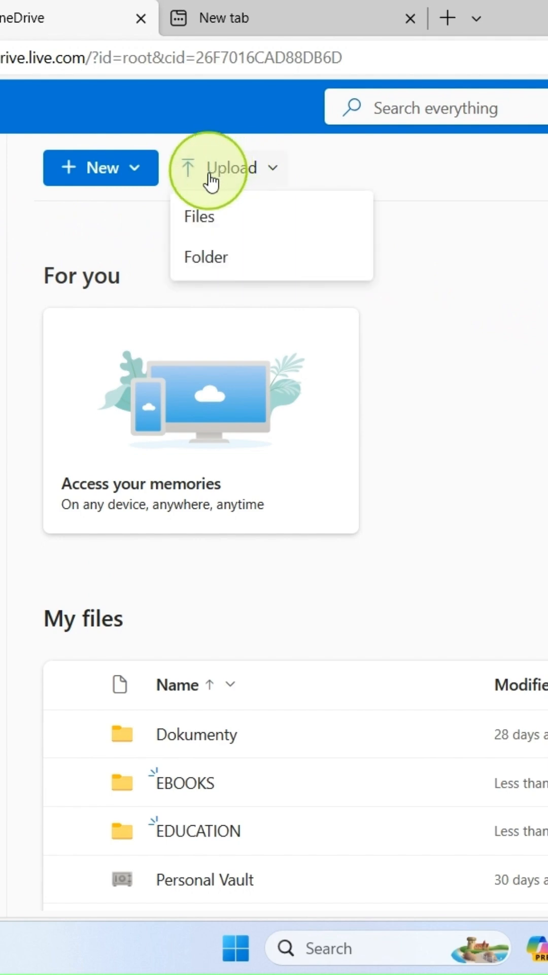
pyautogui.click(199, 216)
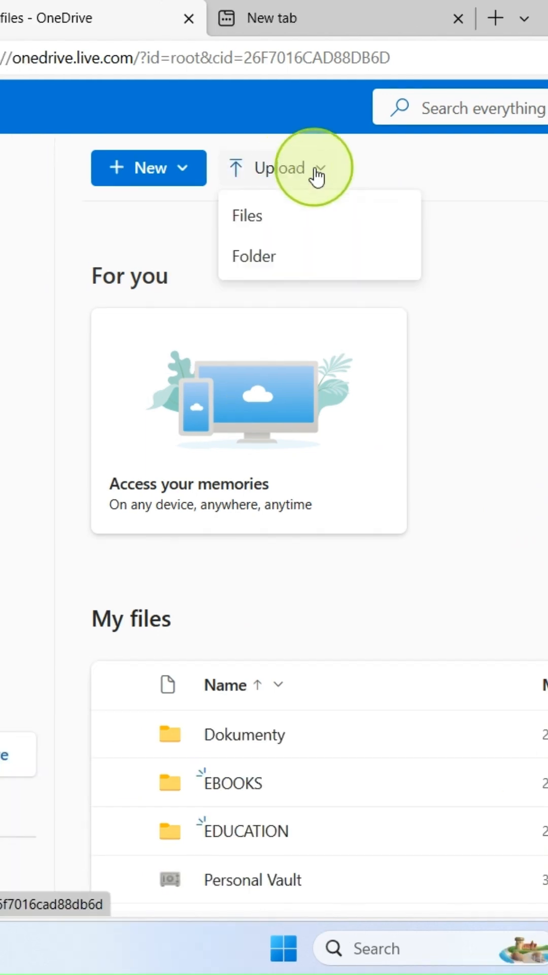
pyautogui.click(247, 216)
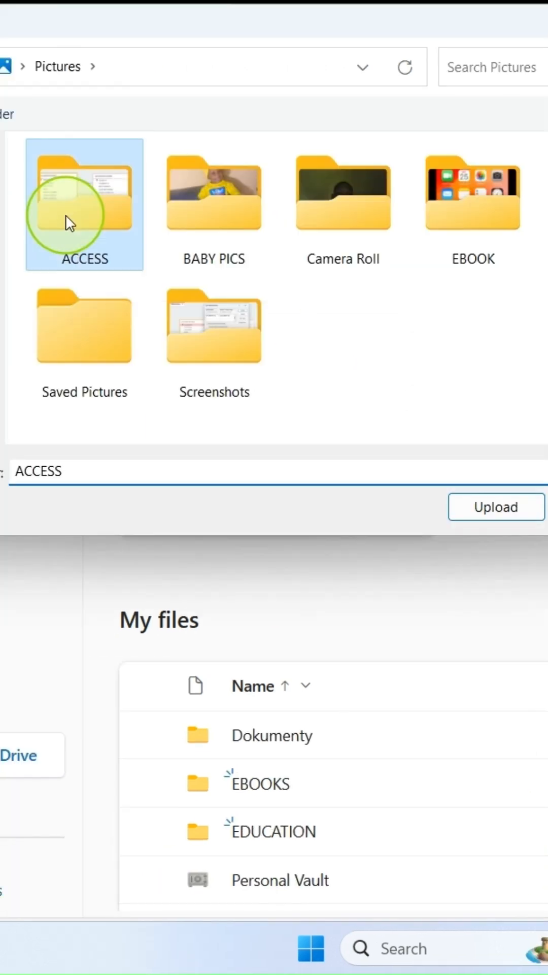